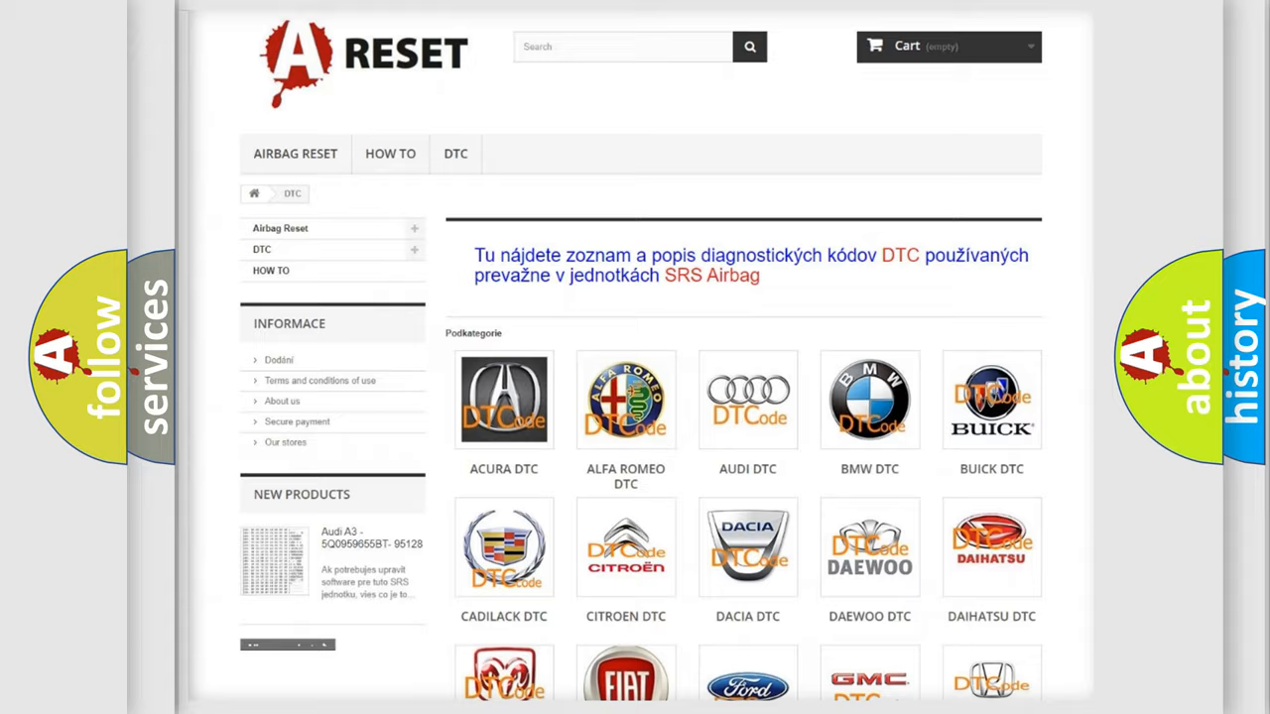
Open the Dodge DTC page and browse its list of diagnostic code subcategories.
scroll("down", 3)
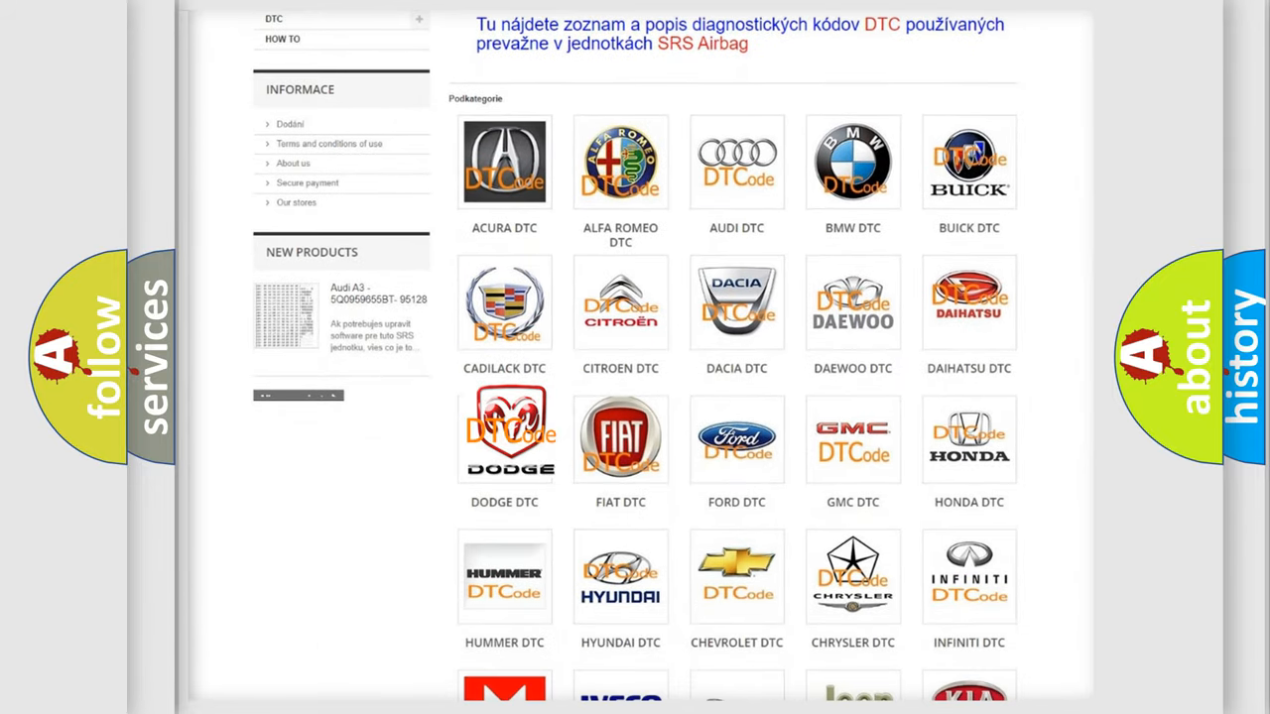
left_click(504, 439)
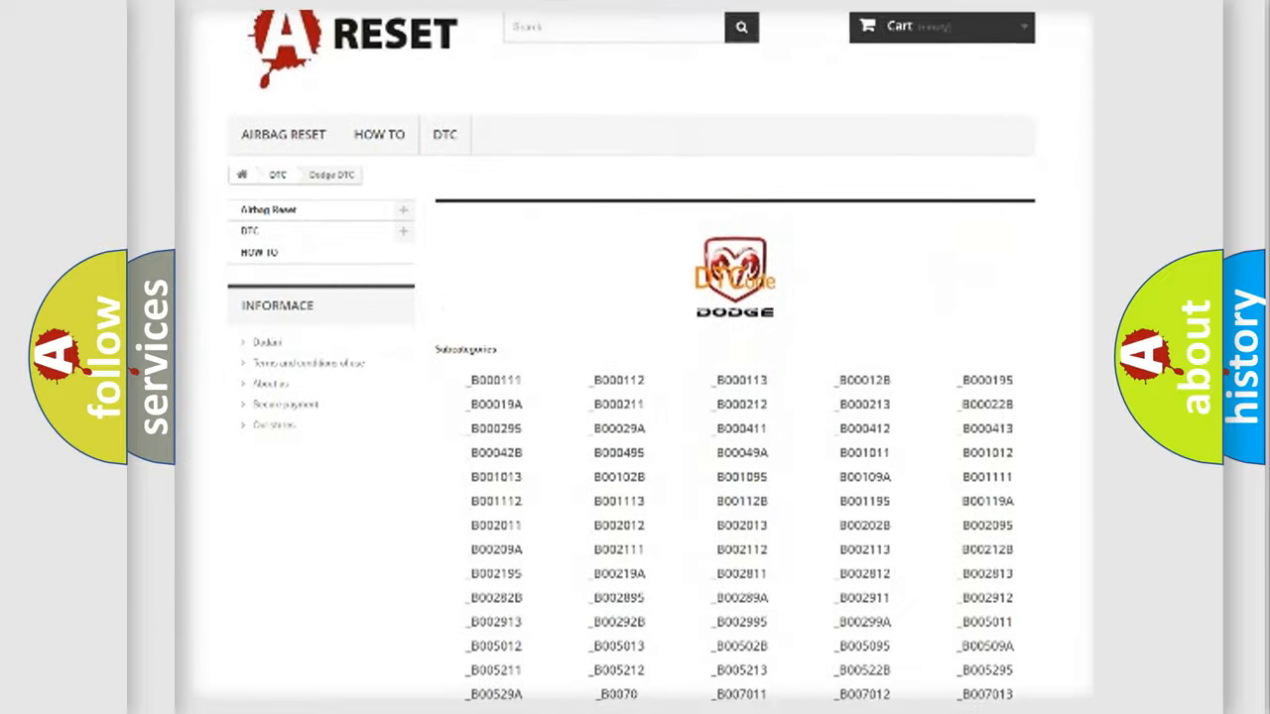
scroll("down", 3)
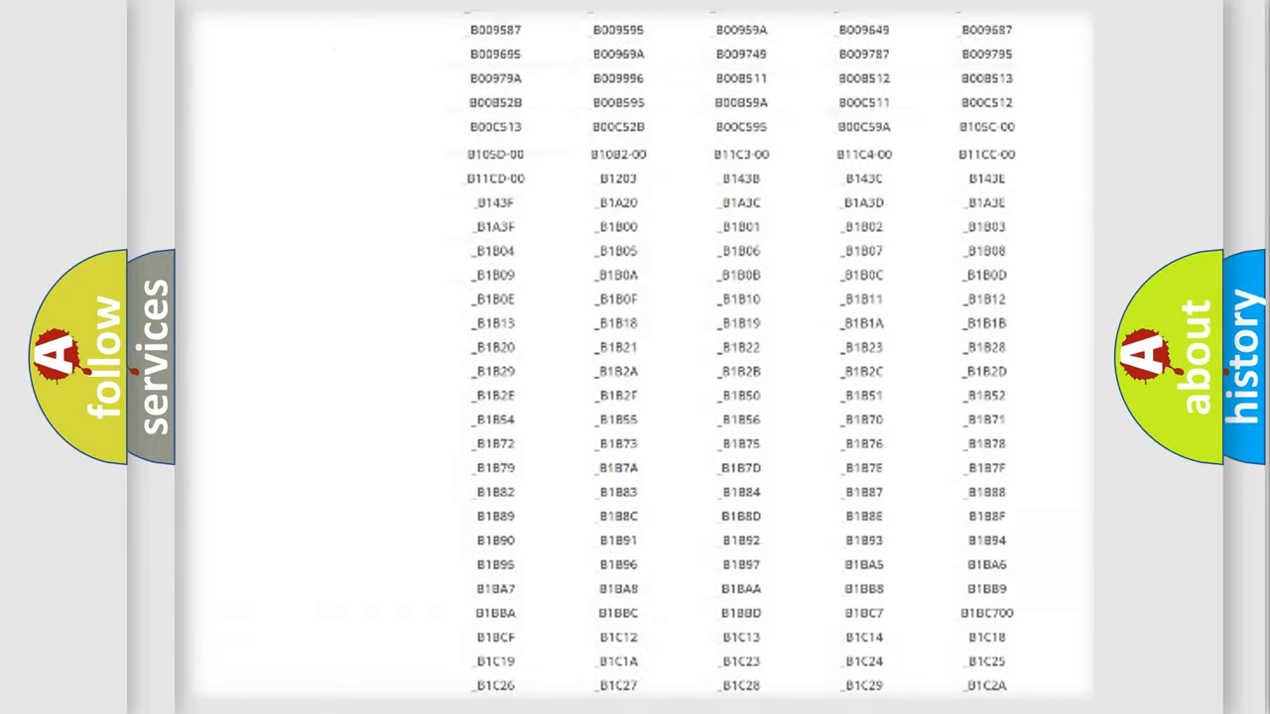
scroll("up", 3)
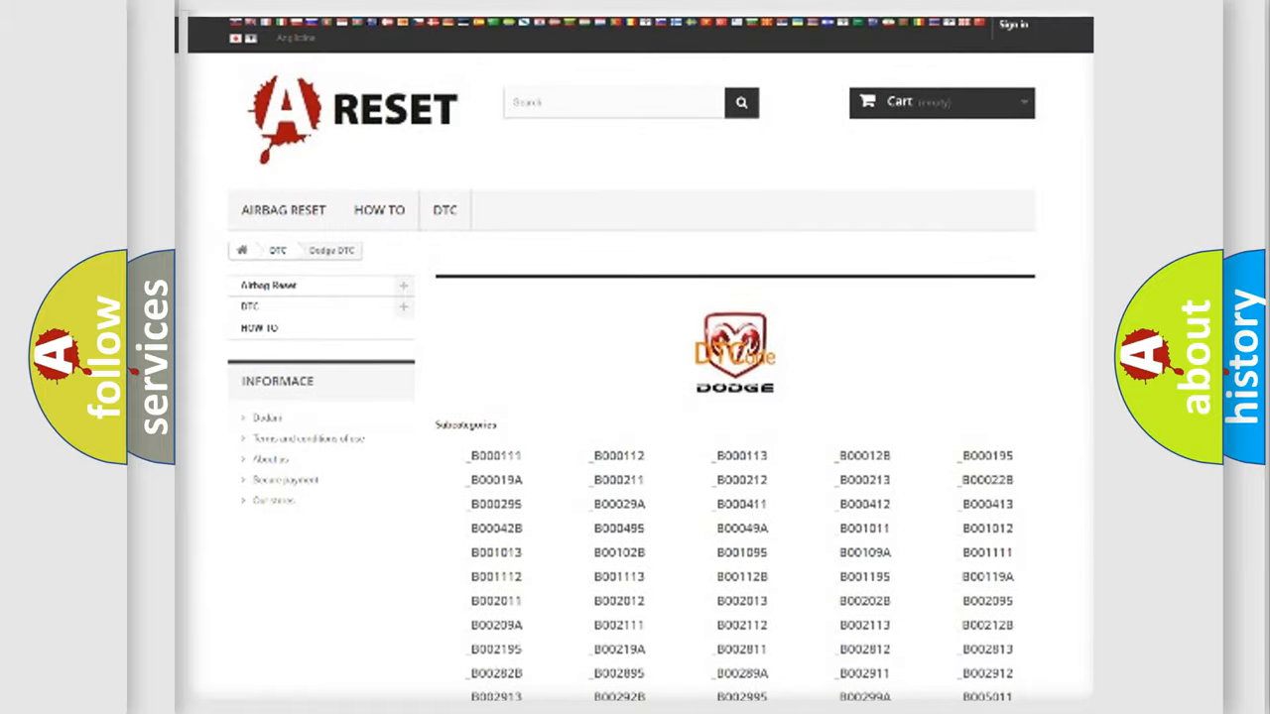